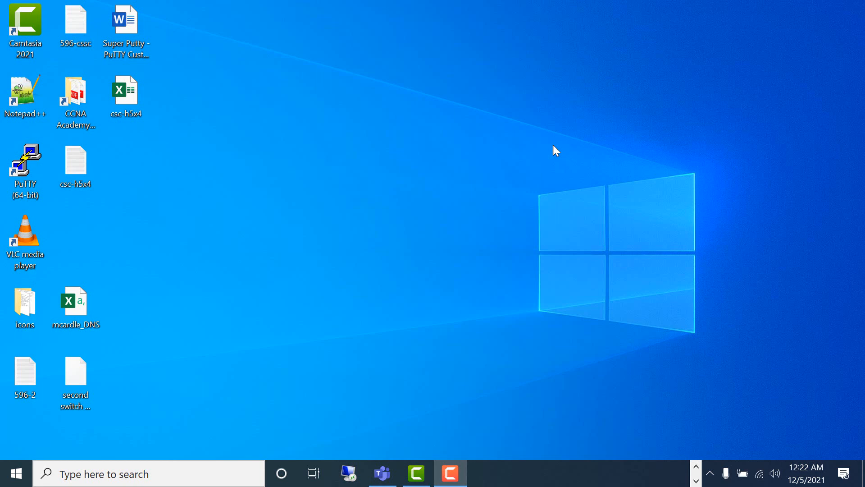
mouse_move(784, 480)
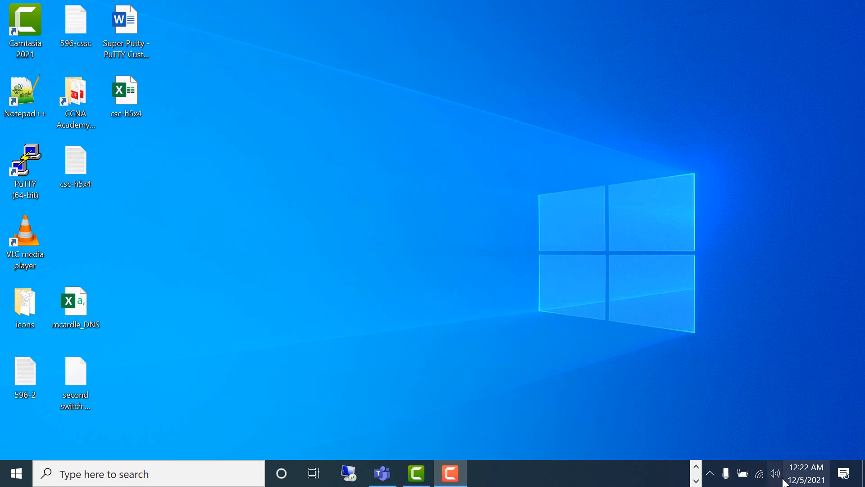
Step: Switch playback from Speakers (Realtek Audio) to Headset Earphone (Jabra Link 380)
left_click(774, 473)
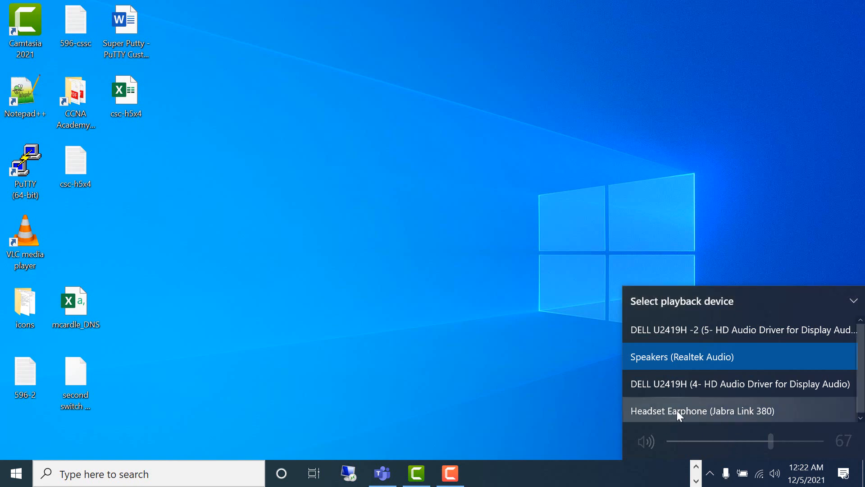
left_click(702, 410)
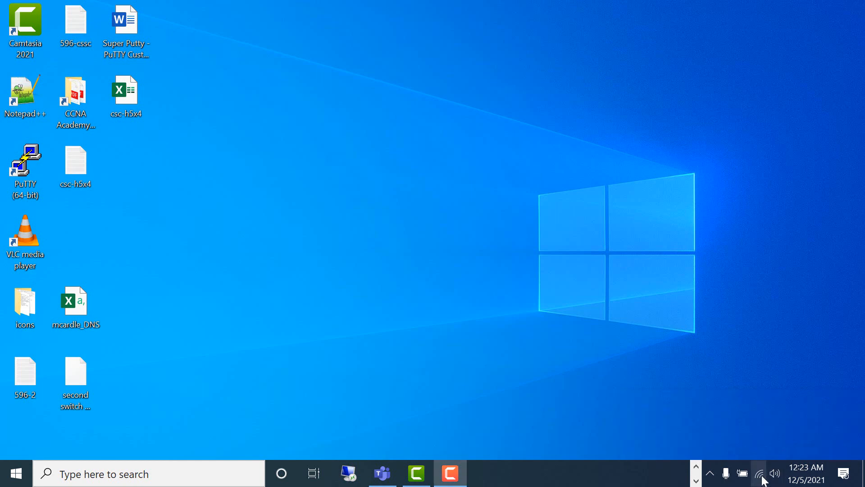
left_click(759, 473)
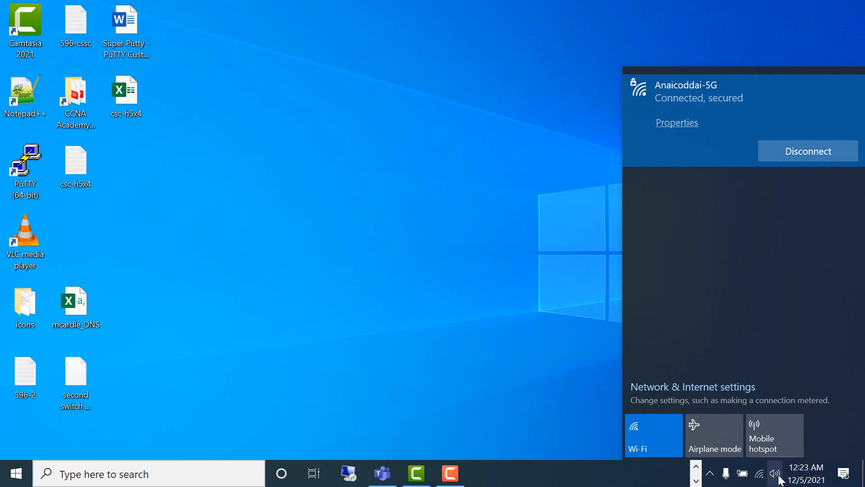
left_click(774, 473)
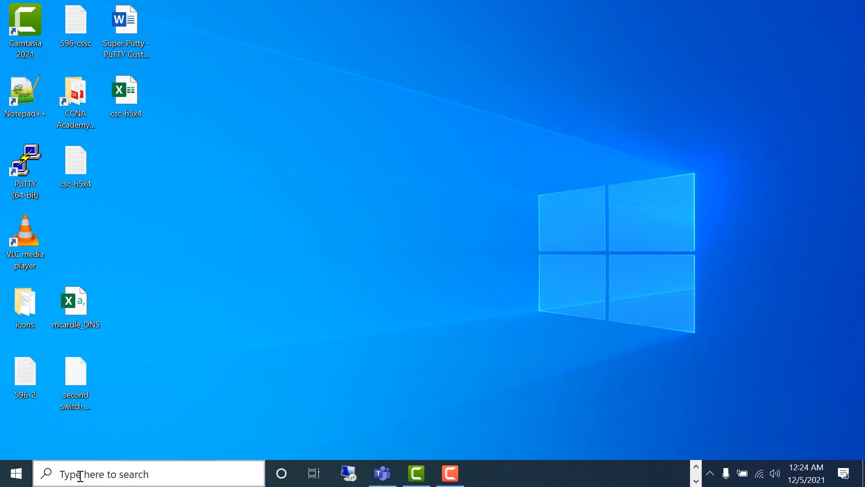
Step: Launch Task Manager from the taskbar search for "tas"
type("tass")
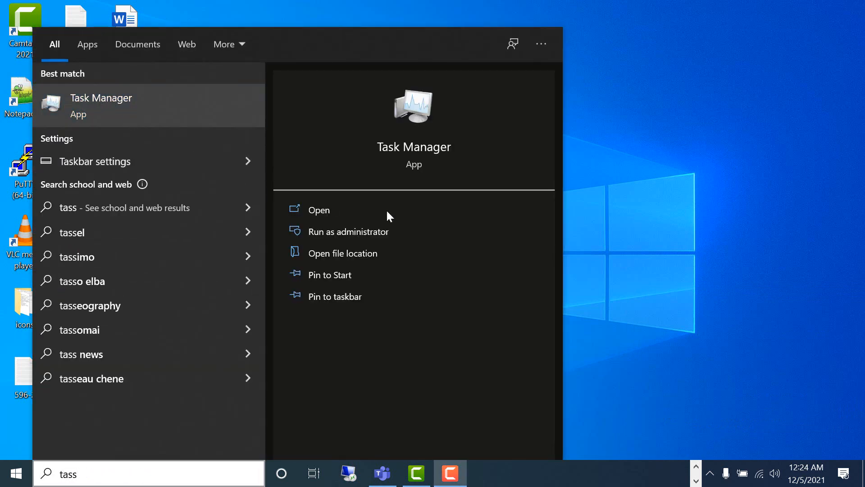
left_click(318, 210)
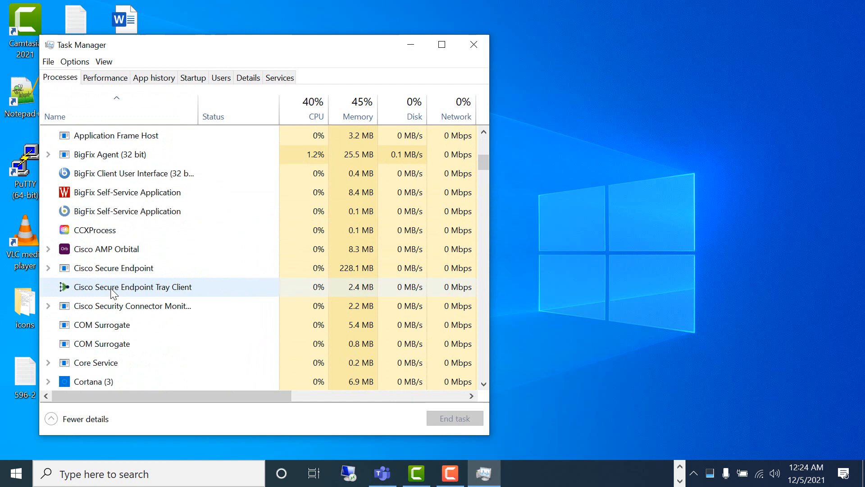
Step: Locate and select the Windows Explorer process in the Processes list
scroll("down", 3)
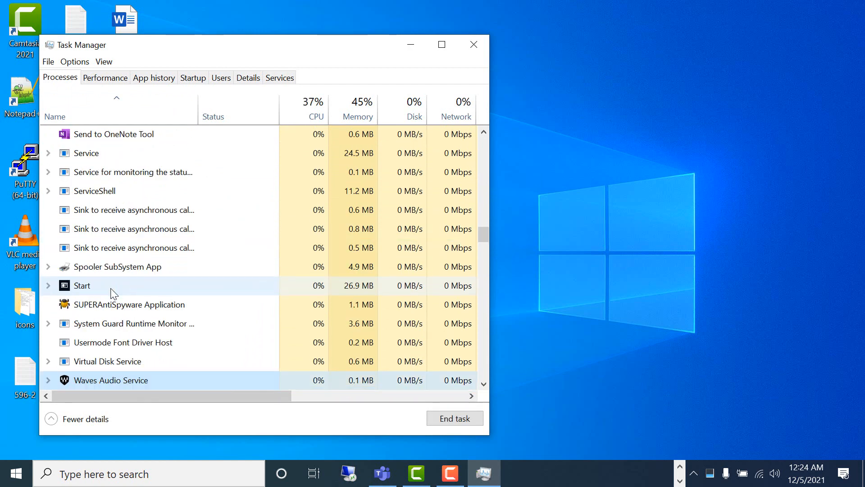
scroll("down", 3)
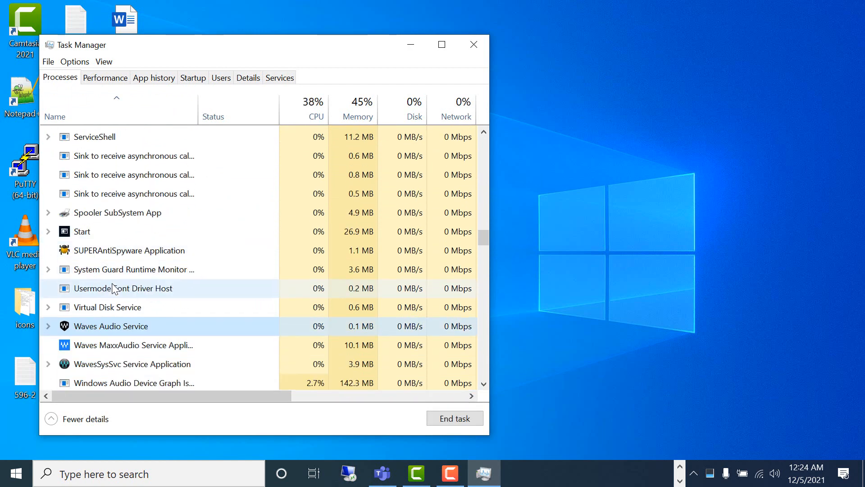
scroll("down", 3)
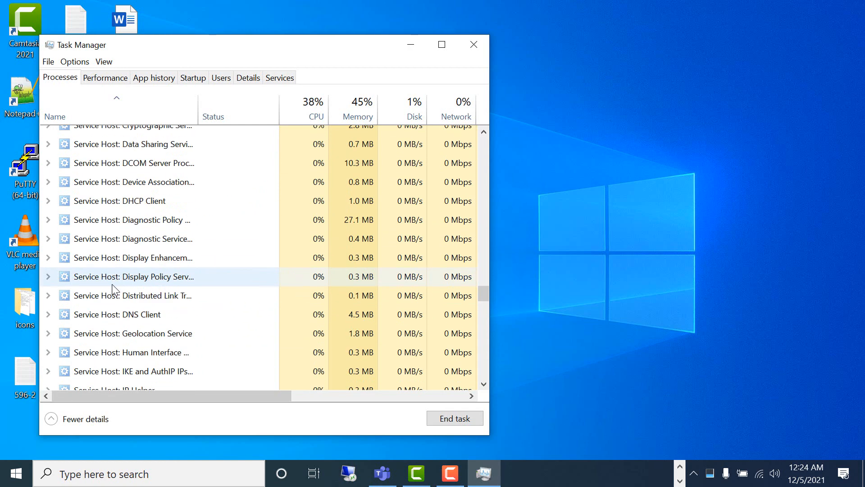
left_click(106, 304)
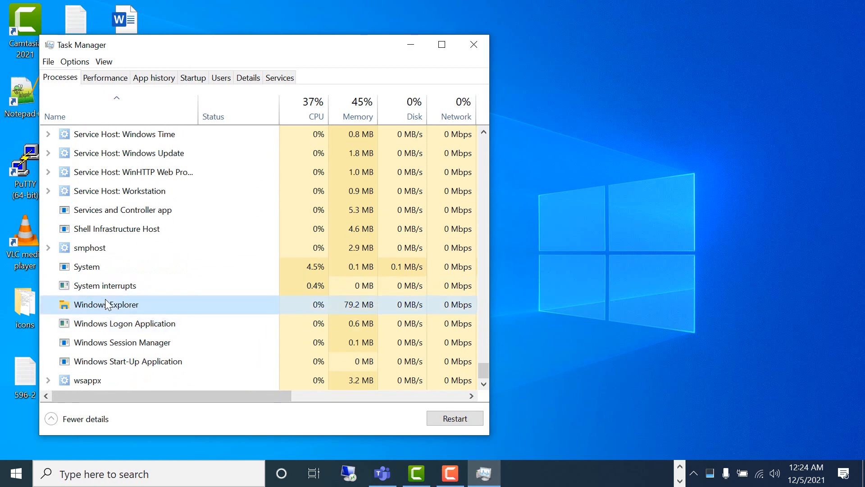
Step: Restart Windows Explorer from its context menu so the taskbar reloads
right_click(105, 304)
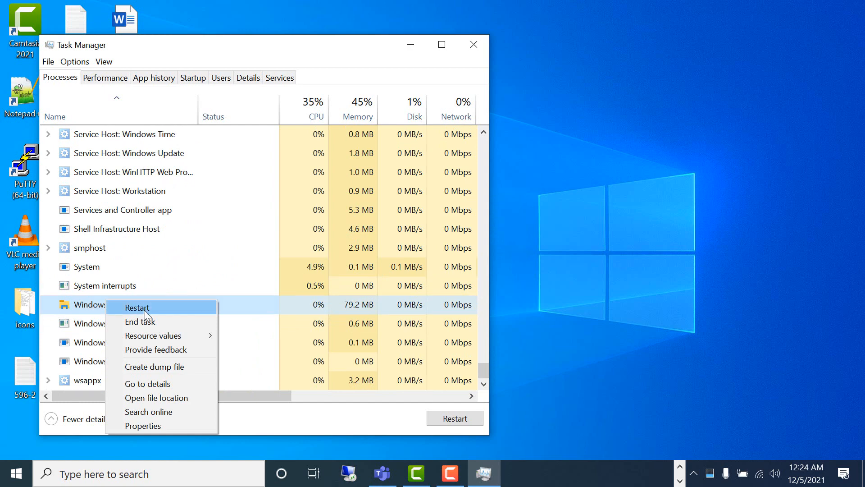
left_click(137, 307)
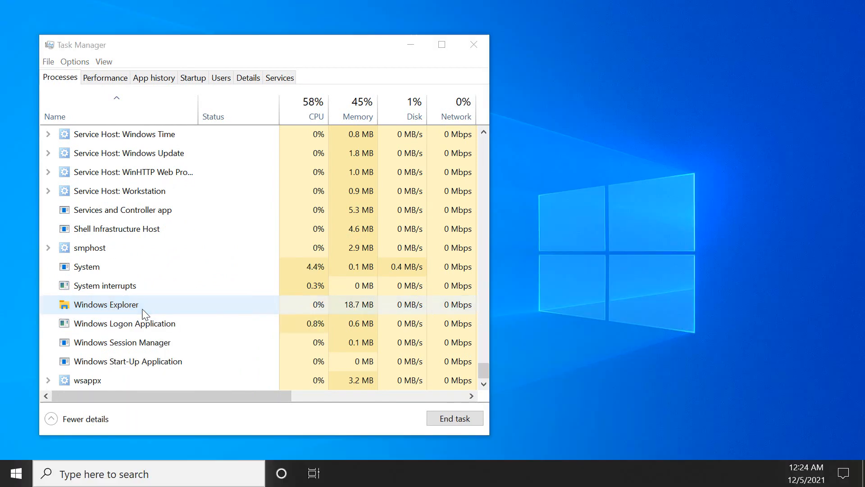